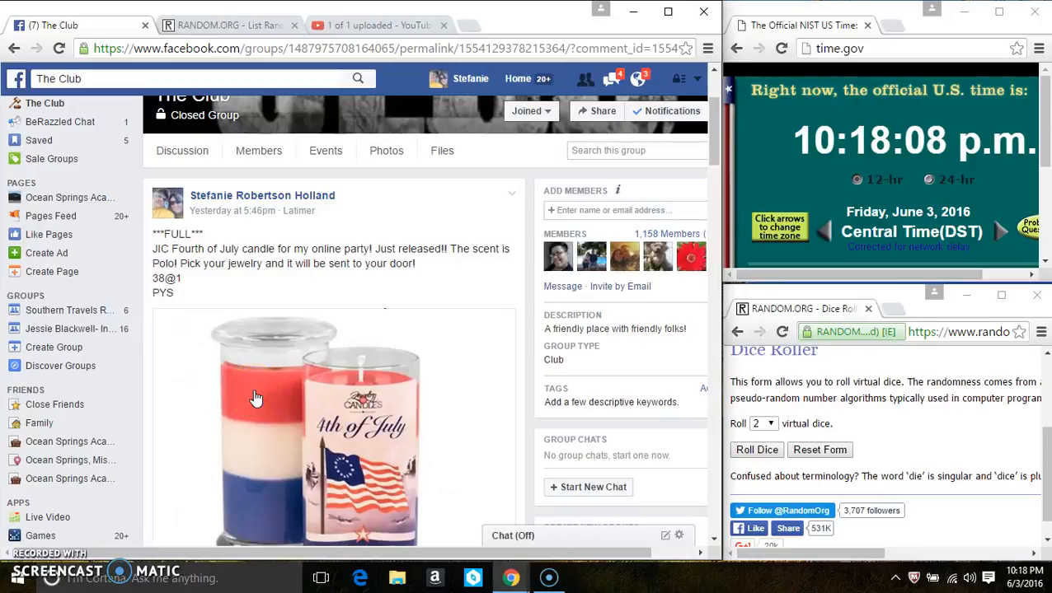
Select and copy the numbered participant list from the candle party post, then reach the newest comments
{"action": "left_click", "coordinate": [263, 397]}
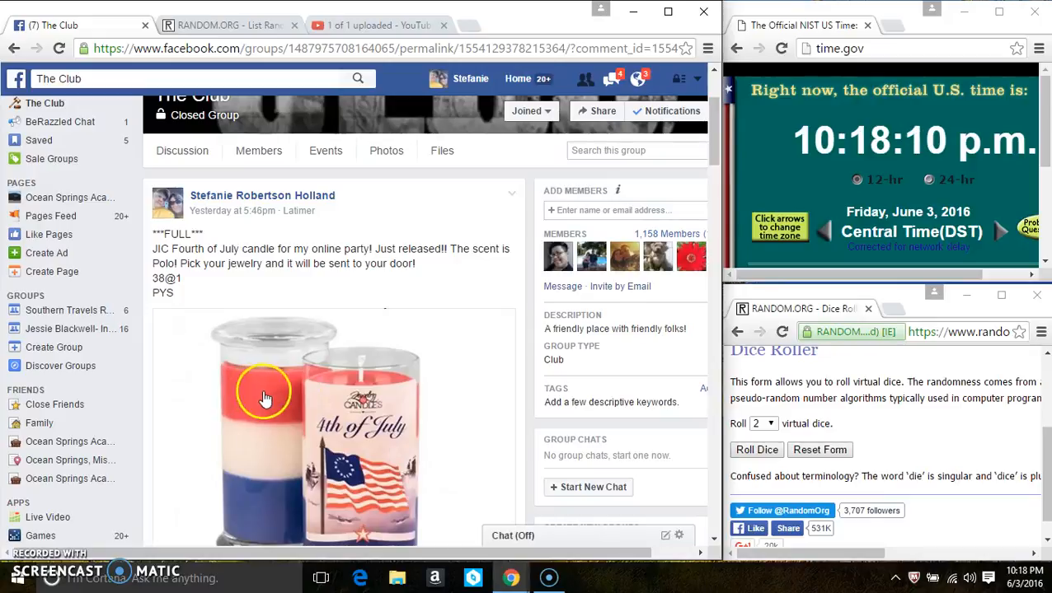
{"action": "scroll", "scroll_direction": "down", "scroll_amount": 3}
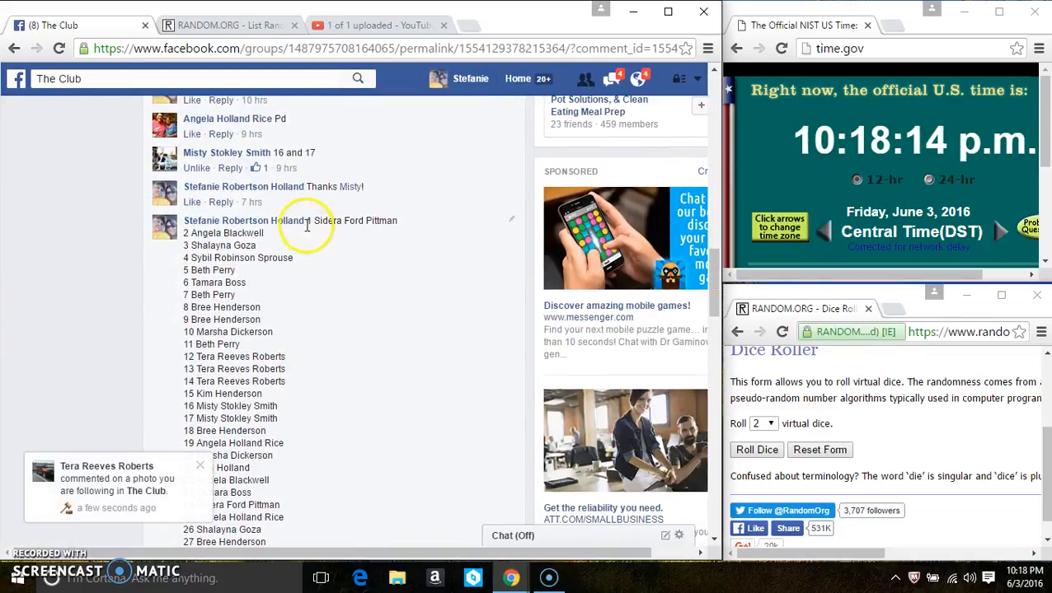
{"action": "double_click", "coordinate": [347, 221]}
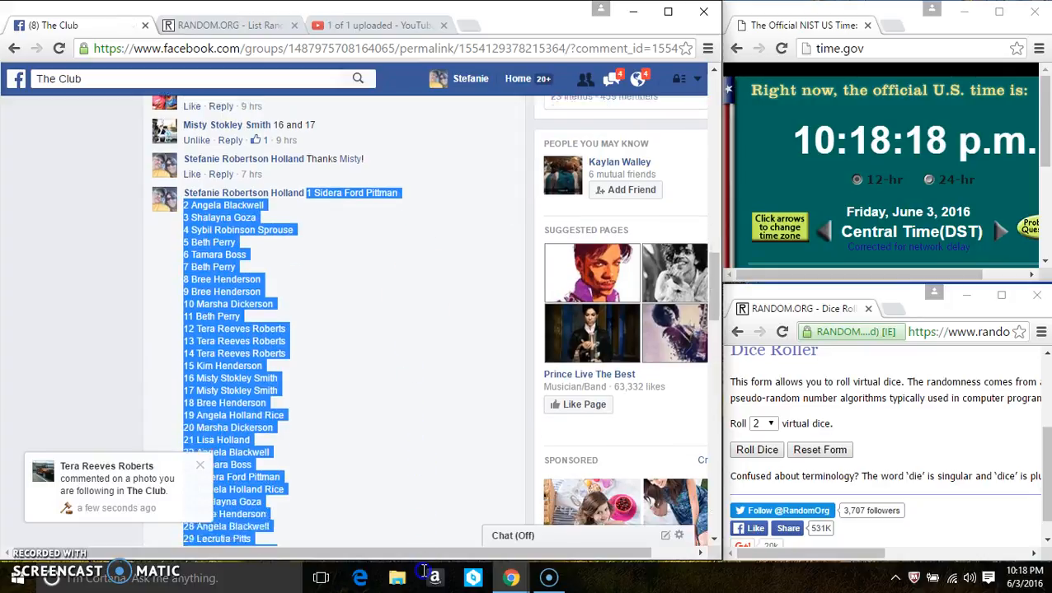
{"action": "scroll", "scroll_direction": "down", "scroll_amount": 3}
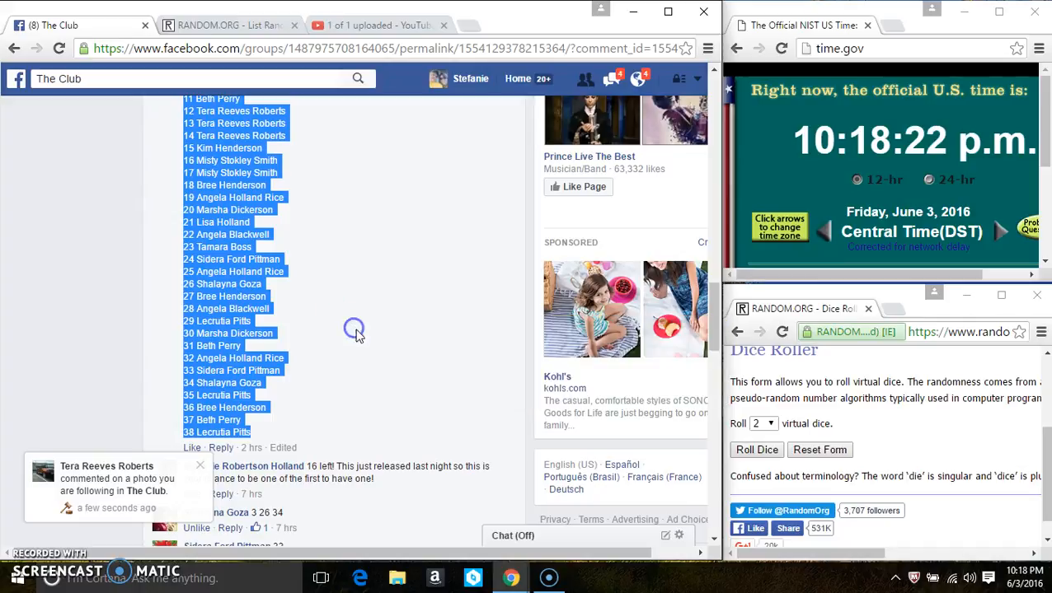
{"action": "scroll", "scroll_direction": "down", "scroll_amount": 3}
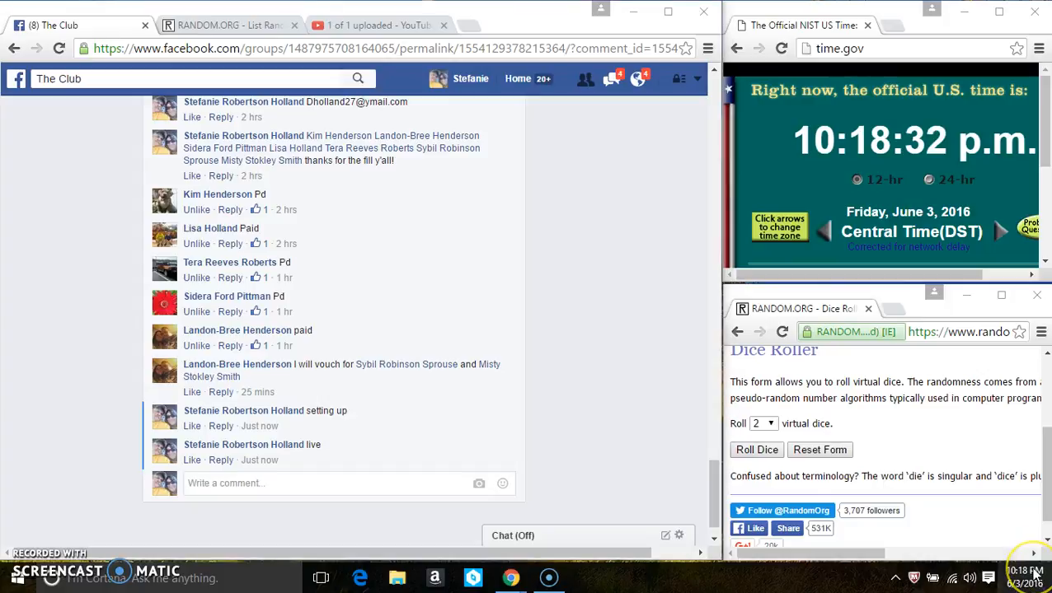
{"action": "mouse_move", "coordinate": [347, 267]}
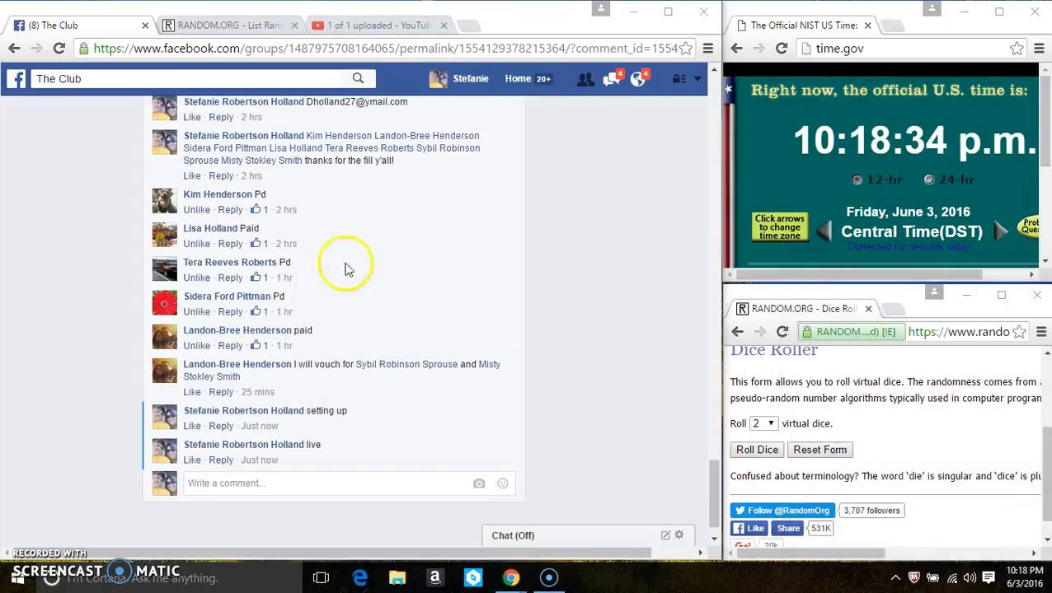
Paste the participant names into the List Randomizer and roll the two virtual dice
{"action": "left_click", "coordinate": [228, 24]}
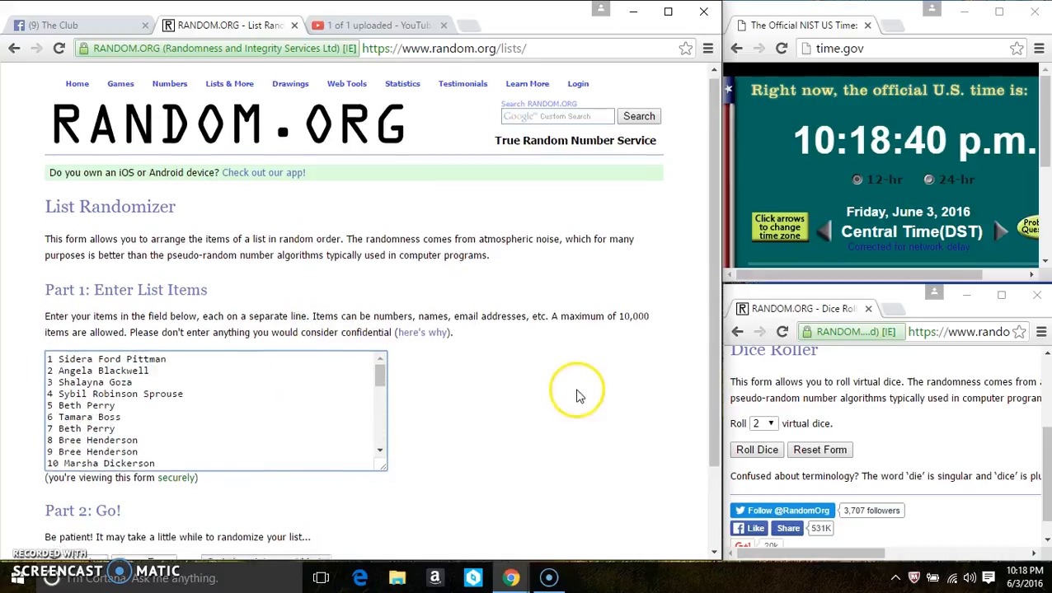
{"action": "scroll", "scroll_direction": "down", "scroll_amount": 3}
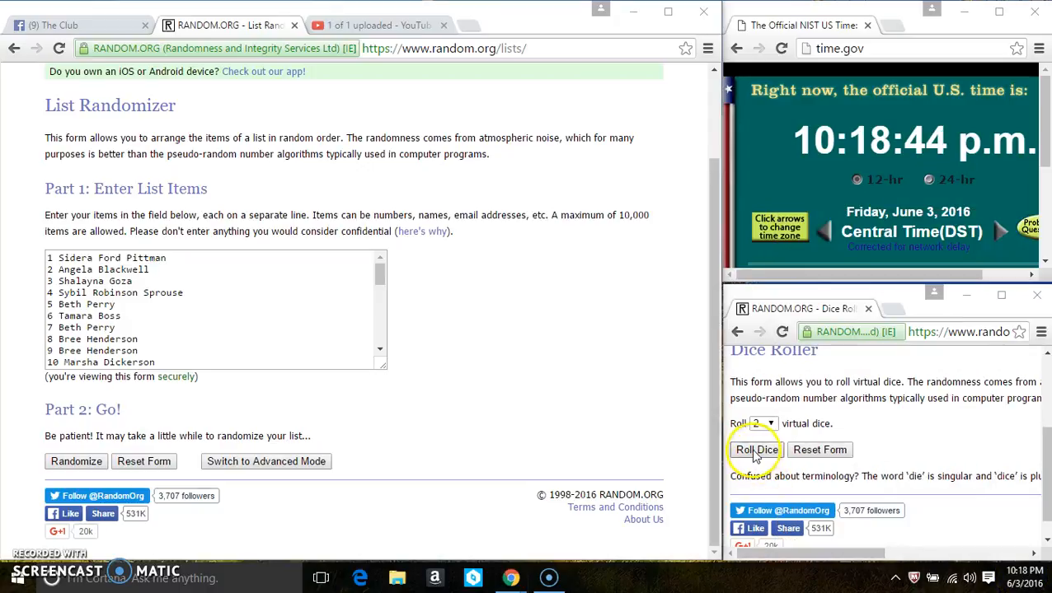
{"action": "left_click", "coordinate": [755, 448]}
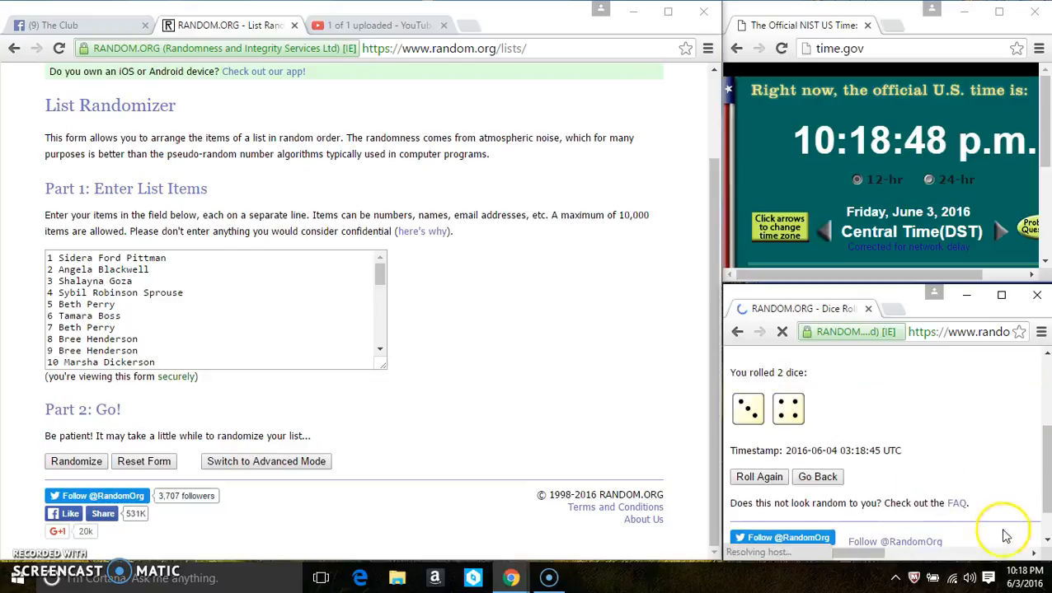
{"action": "left_click", "coordinate": [1022, 570]}
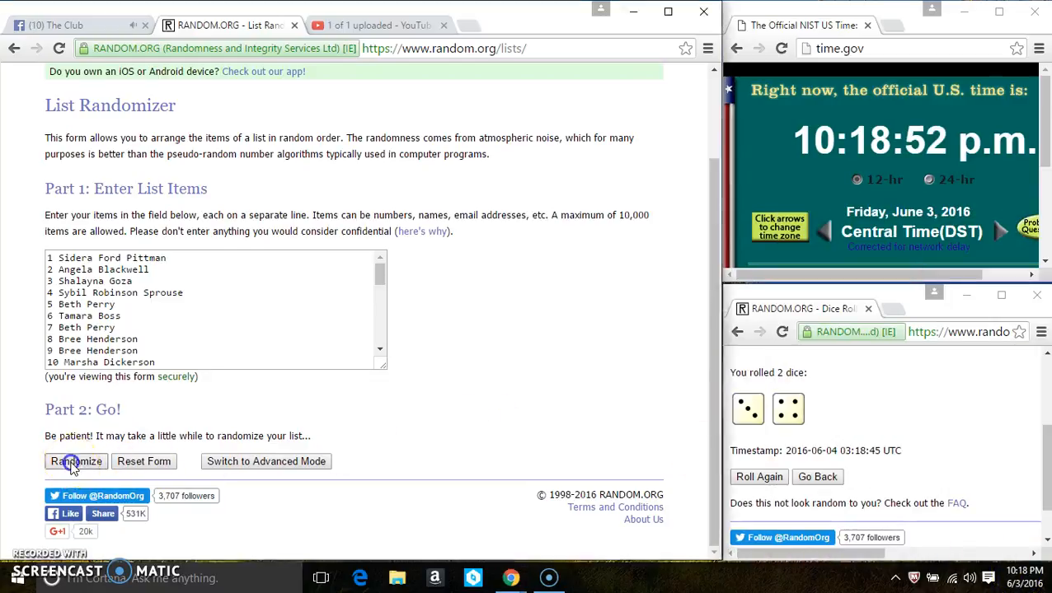
Randomize the 38-name list repeatedly until it has been shuffled six times
{"action": "left_click", "coordinate": [76, 462]}
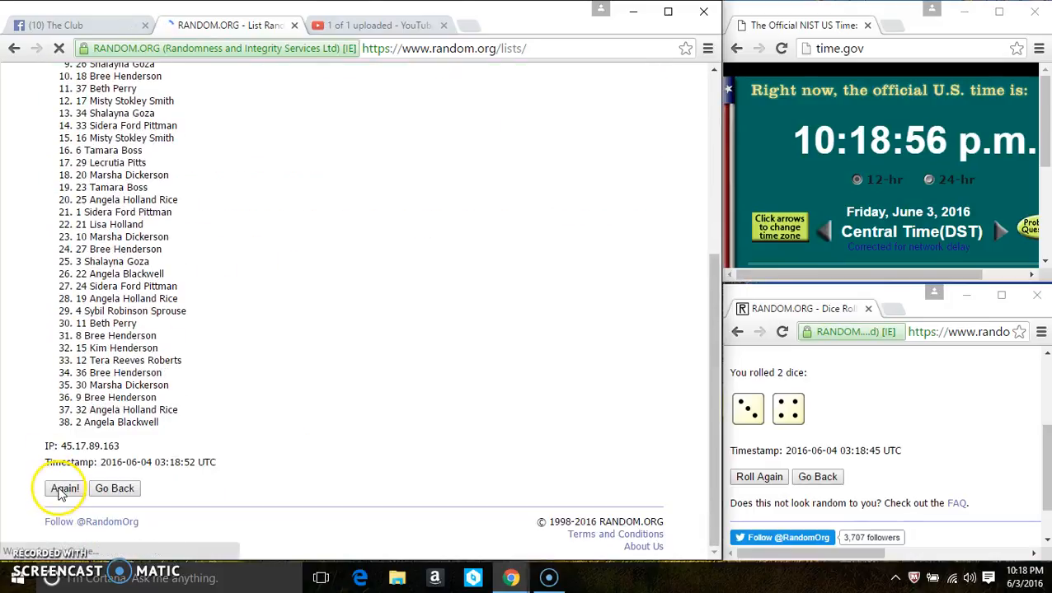
{"action": "left_click", "coordinate": [65, 488]}
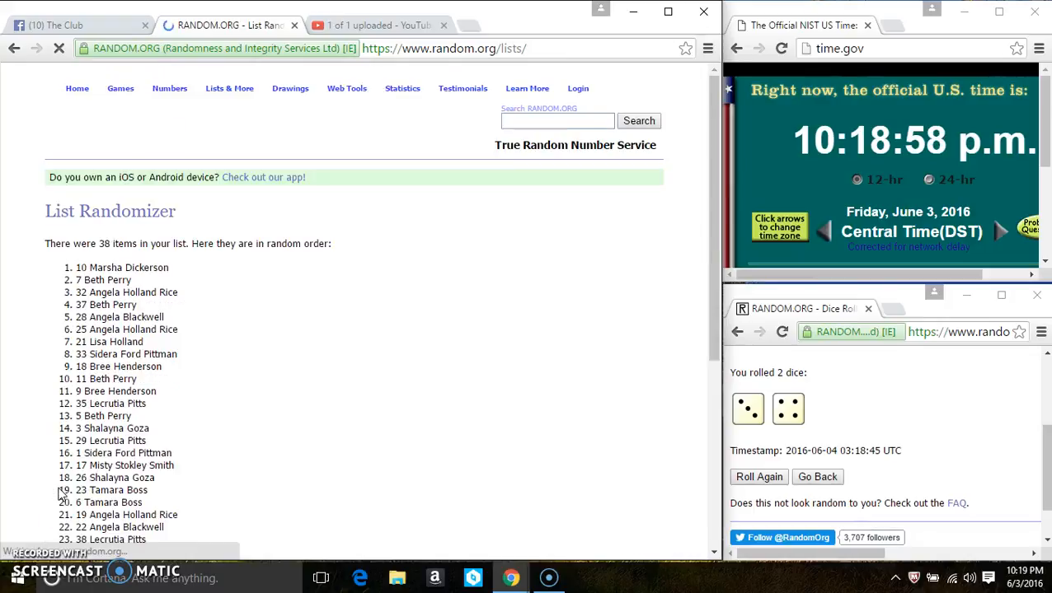
{"action": "left_click", "coordinate": [64, 487]}
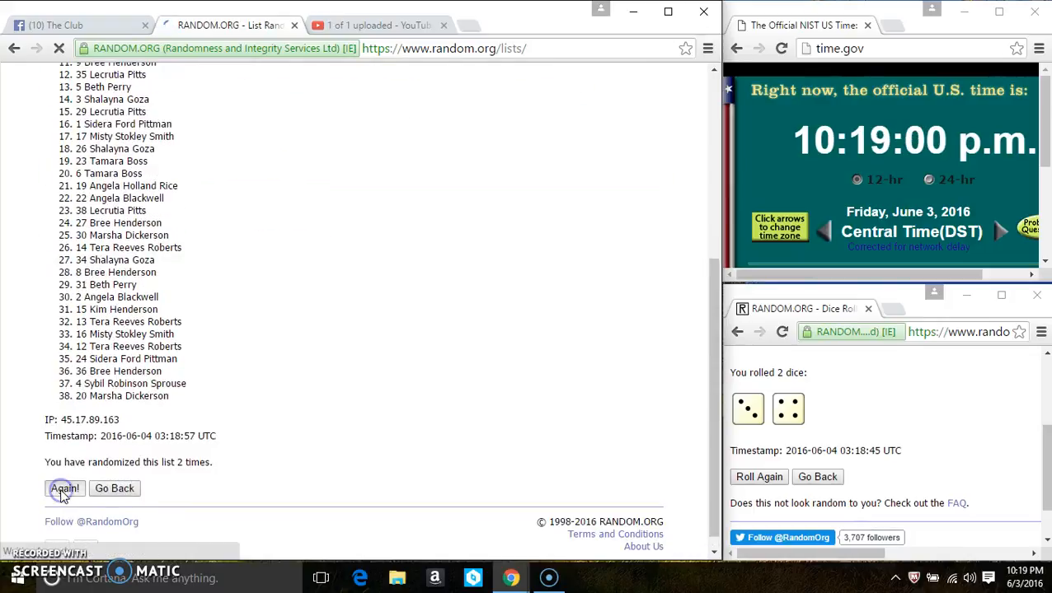
{"action": "left_click", "coordinate": [64, 488]}
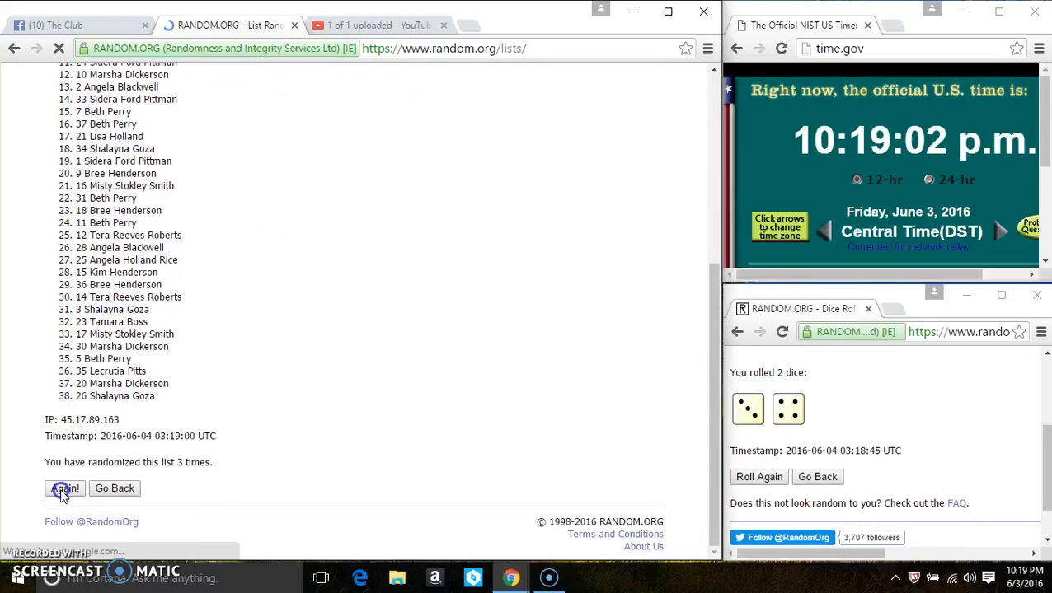
{"action": "left_click", "coordinate": [64, 488]}
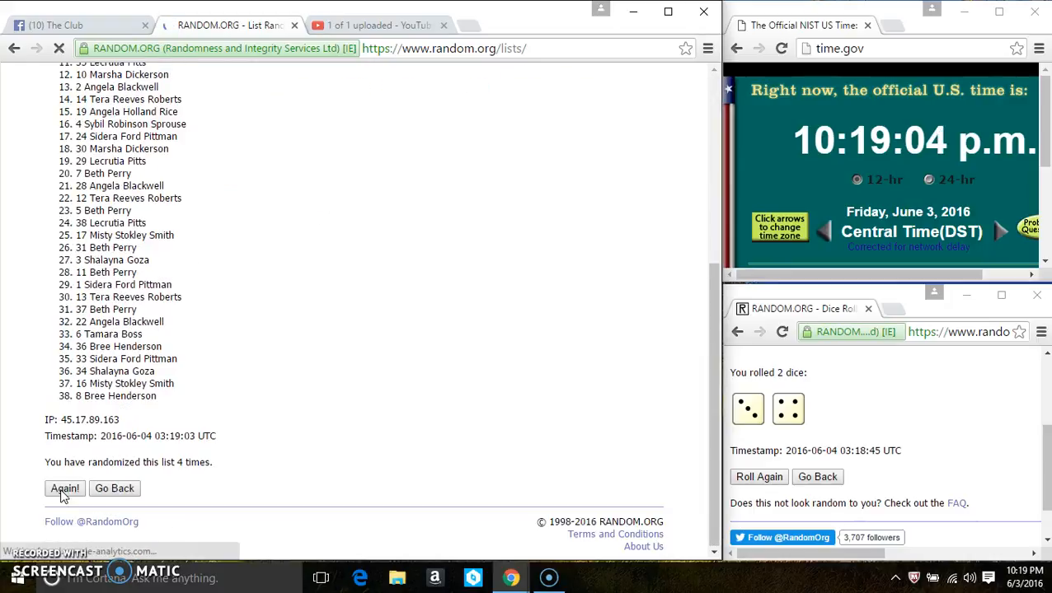
{"action": "left_click", "coordinate": [64, 488]}
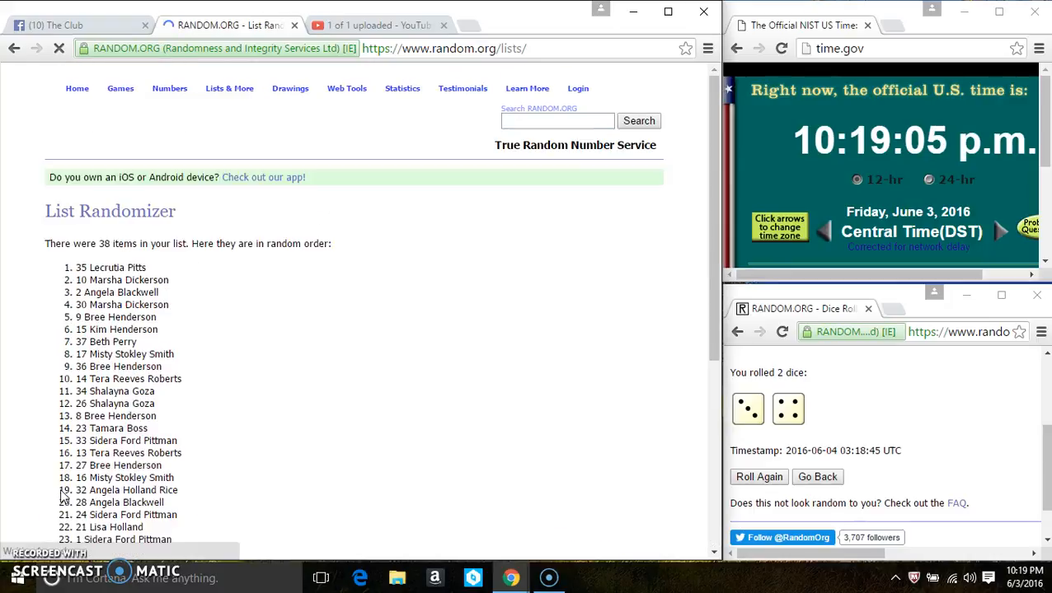
{"action": "left_click", "coordinate": [62, 494]}
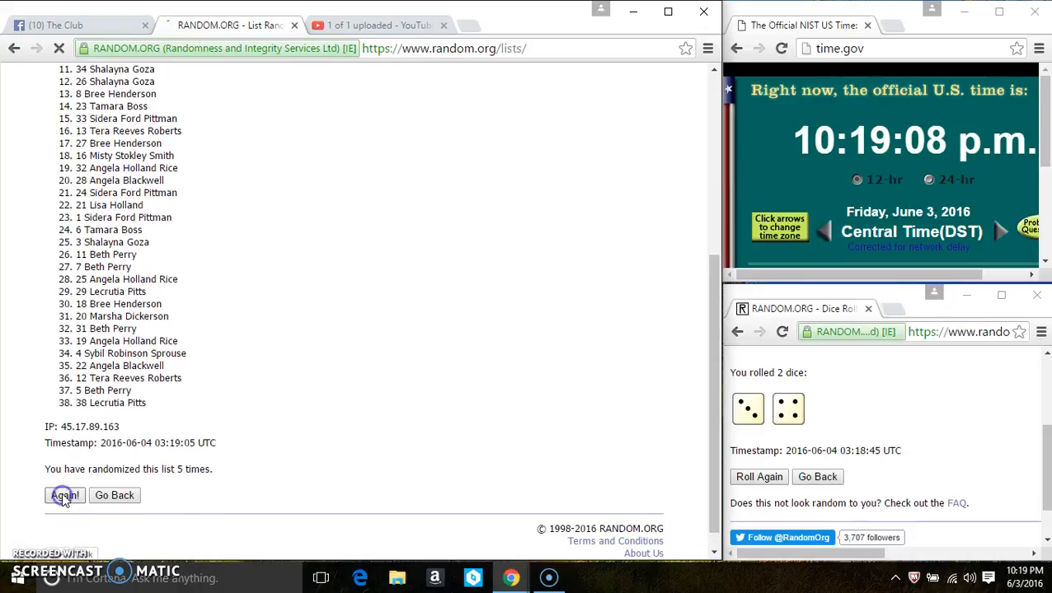
{"action": "left_click", "coordinate": [64, 495]}
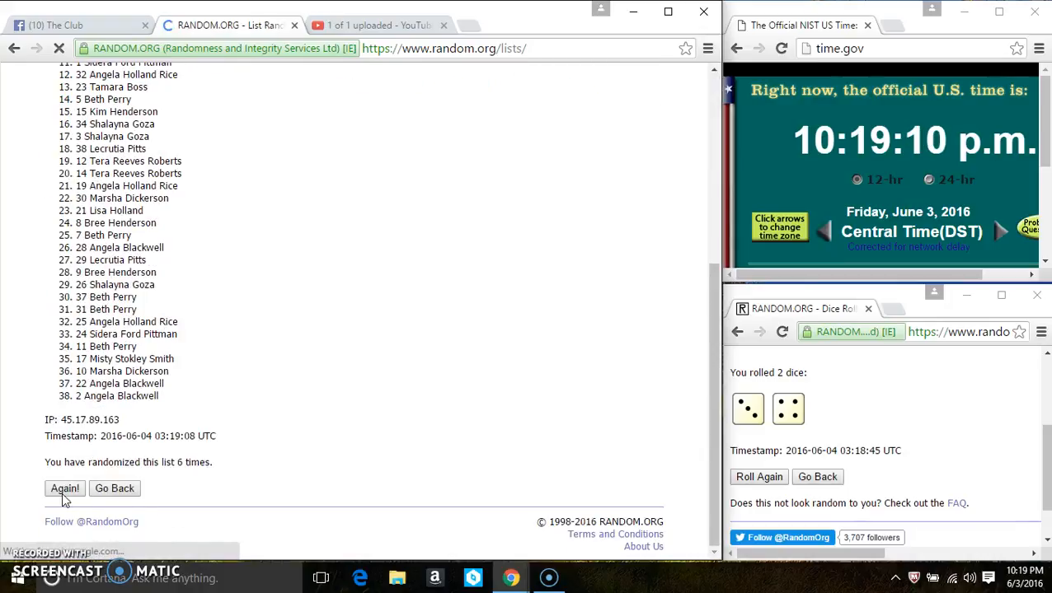
{"action": "left_click", "coordinate": [64, 488]}
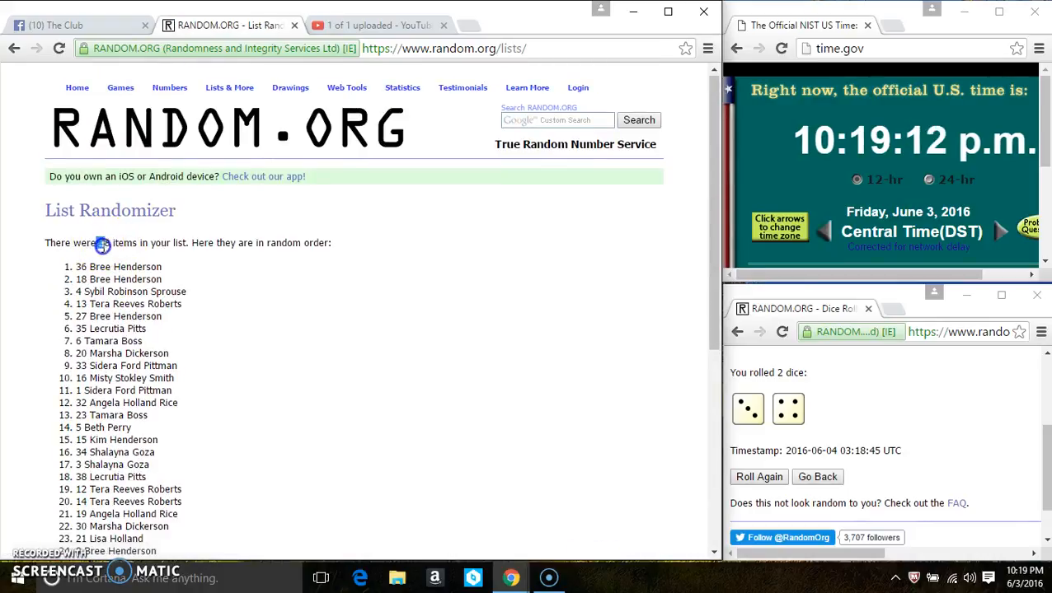
Run the seventh shuffle of the 38-name list and return to the Facebook thread to post 'done'
{"action": "double_click", "coordinate": [119, 267]}
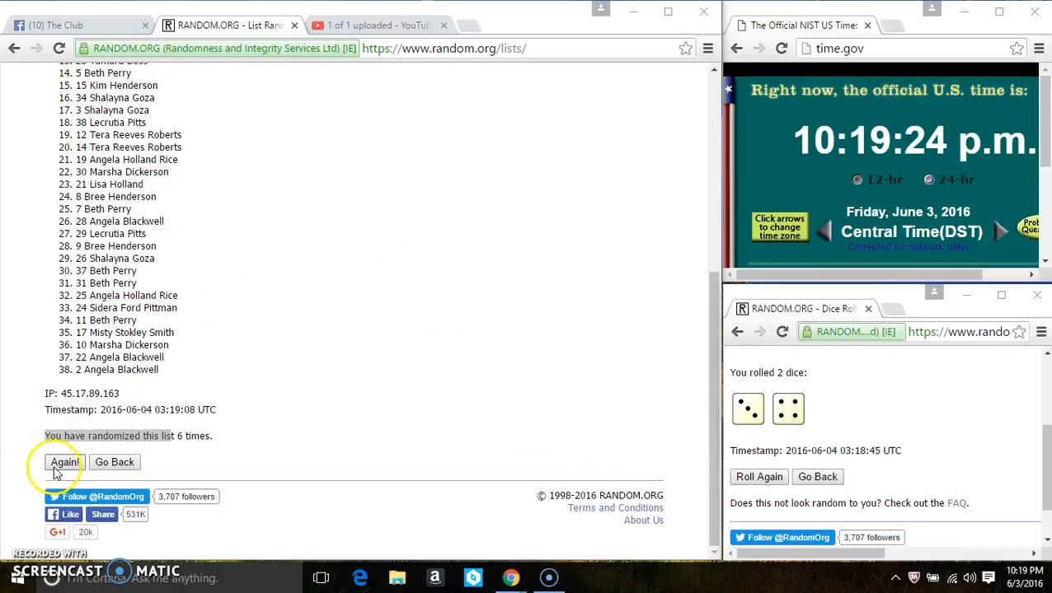
{"action": "left_click", "coordinate": [63, 462]}
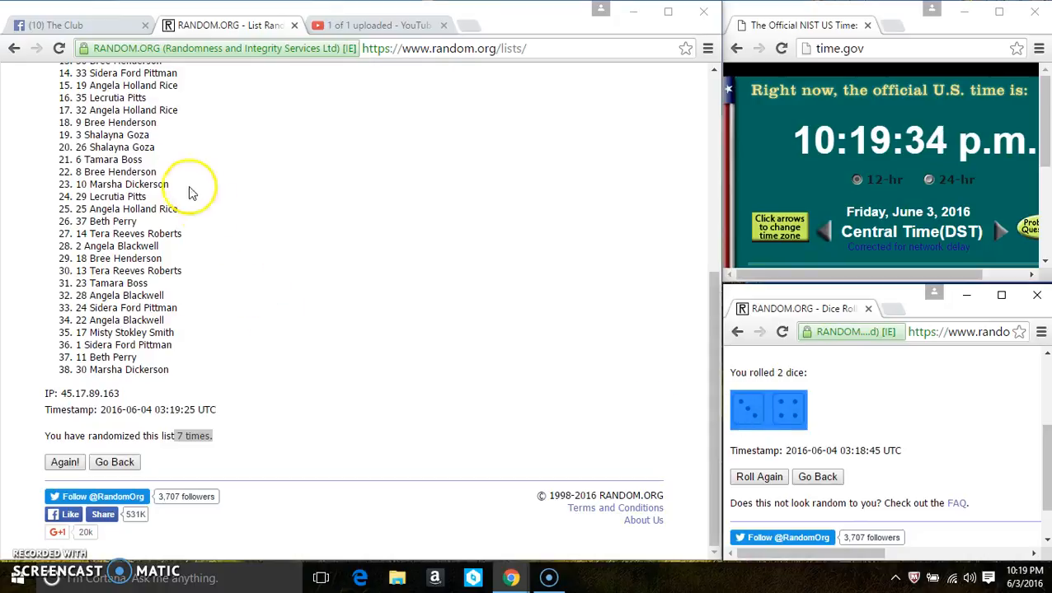
{"action": "left_click", "coordinate": [74, 25]}
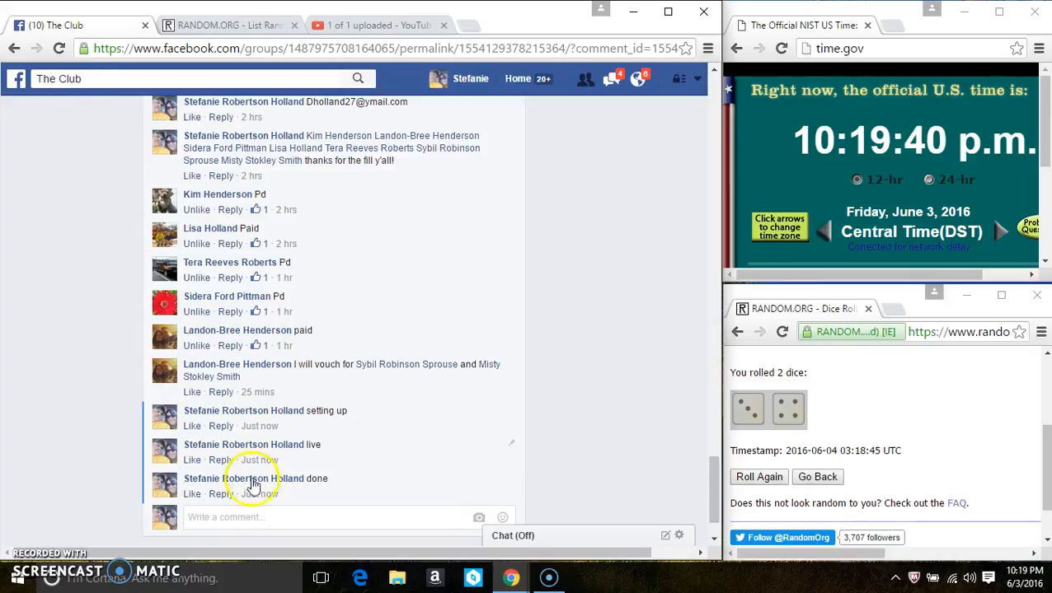
{"action": "mouse_move", "coordinate": [260, 494]}
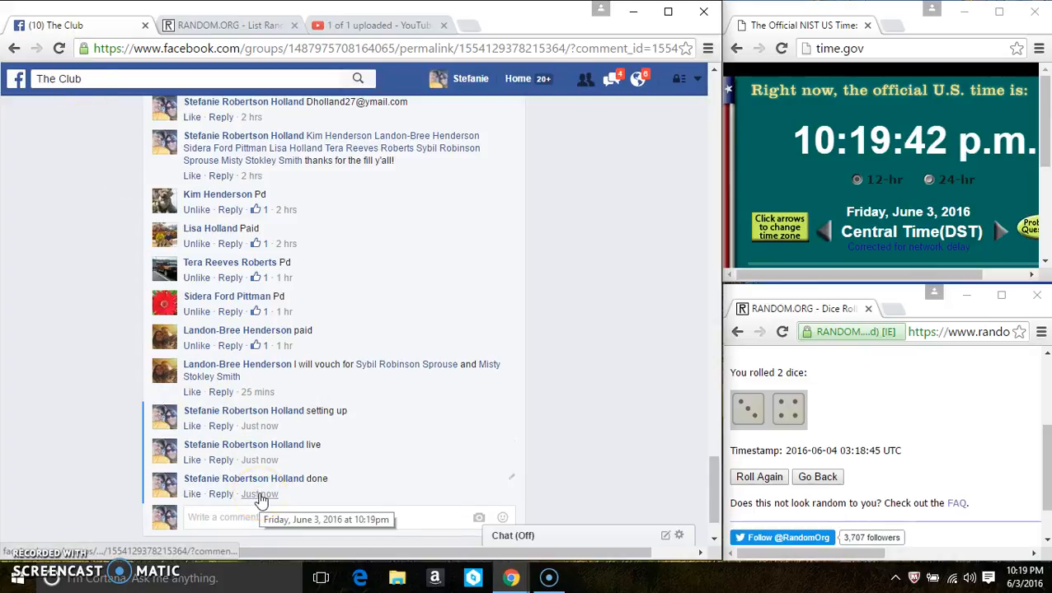